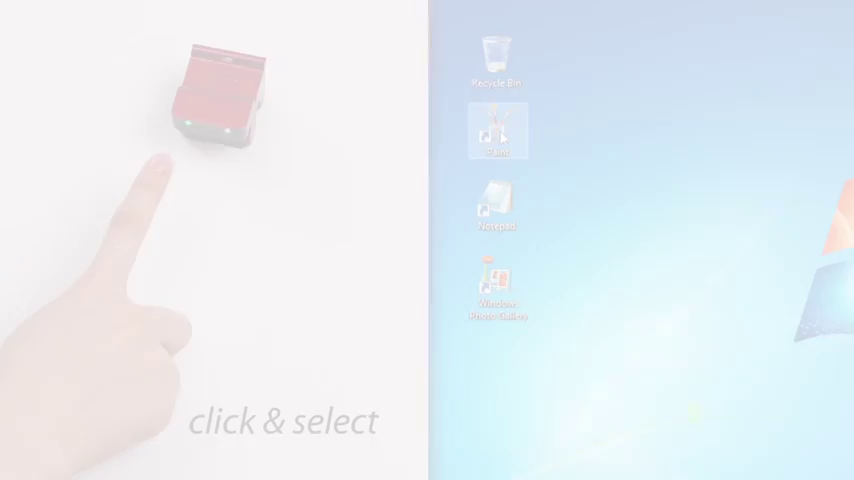
- Show the context menu of options for the Notepad desktop shortcut
right_click(497, 205)
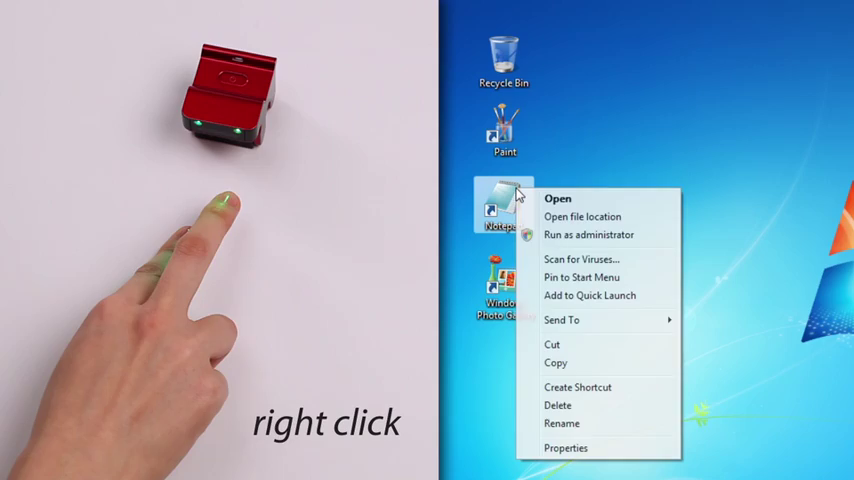